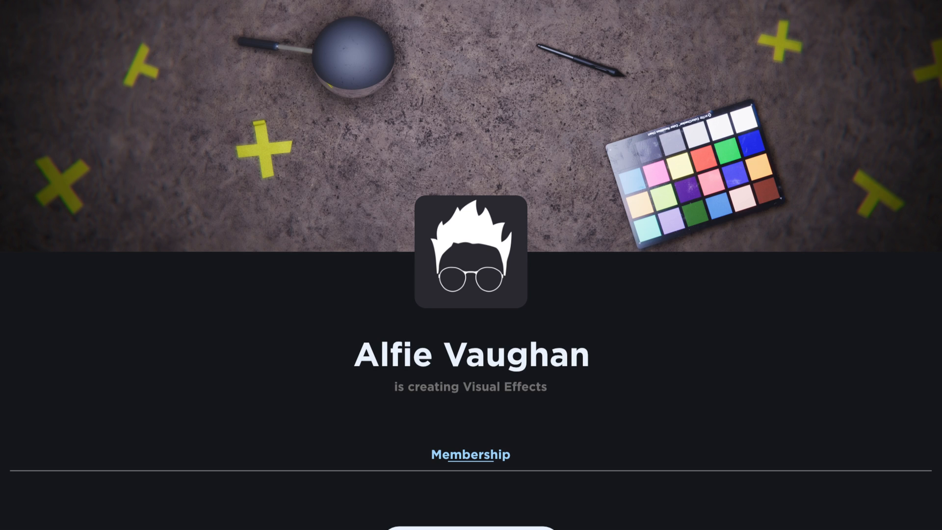
Scroll down the creator's Patreon Membership section
scroll("down", 3)
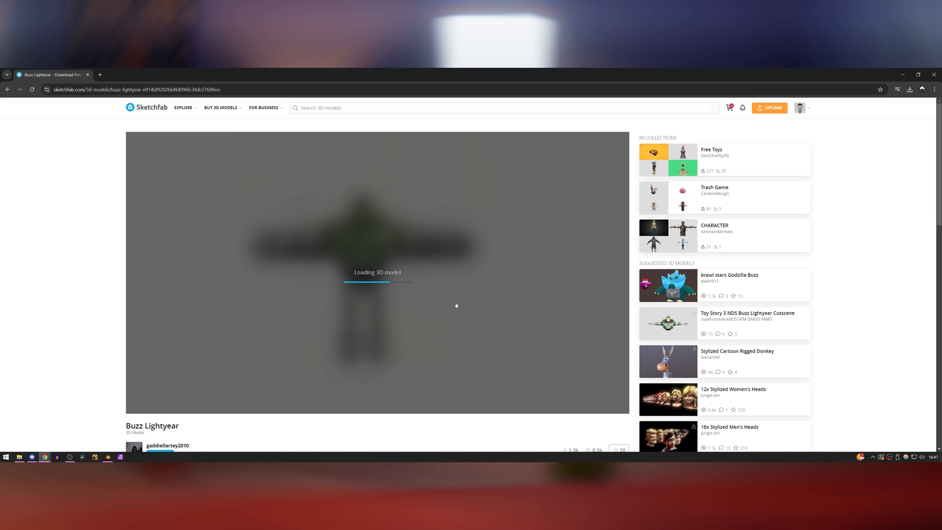
Open the Buzz Lightyear model in Sketchfab's 3D viewer
left_click(155, 398)
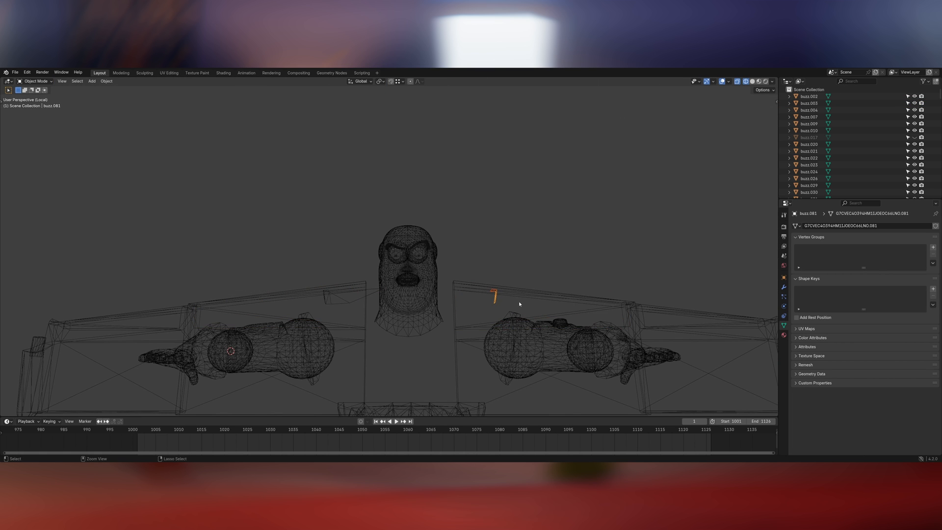
Inspect the Buzz Rigify rig in Pose Mode, selecting an arm control
left_click_drag(519, 303, 380, 325)
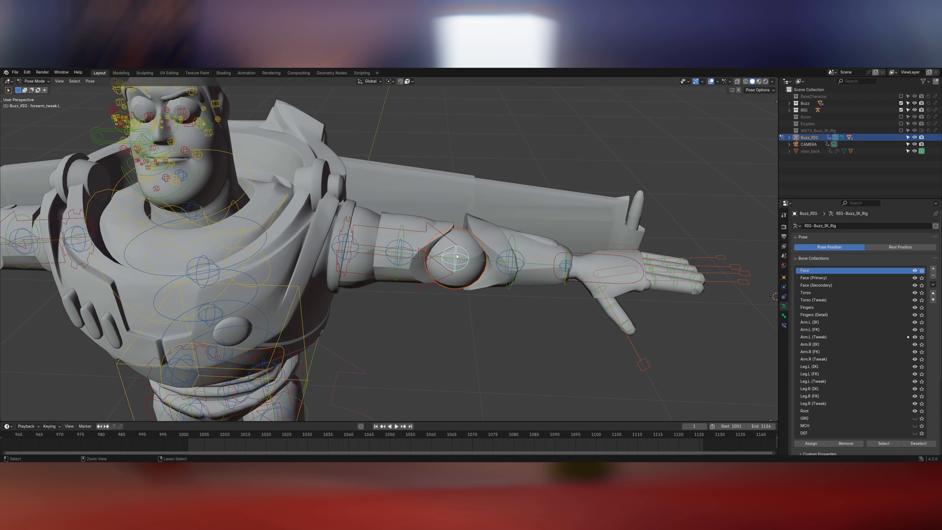
left_click(33, 81)
type("image")
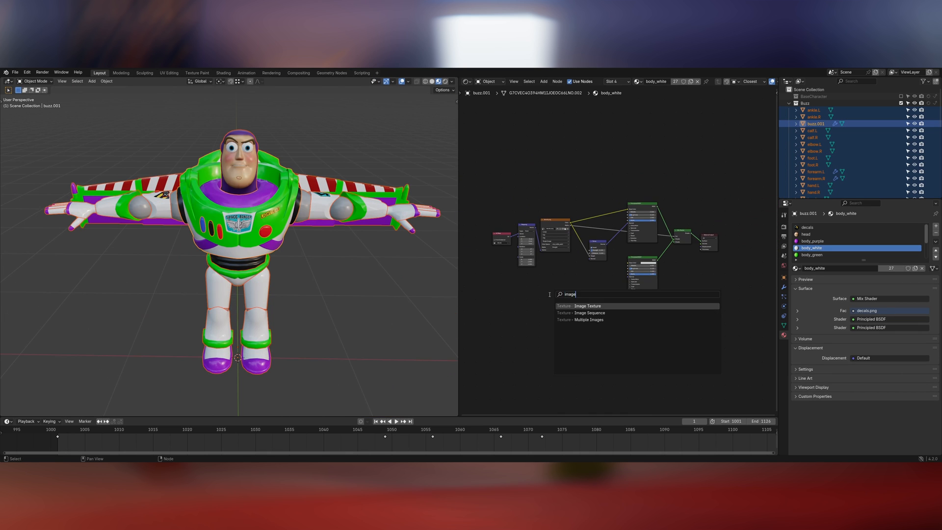
Add an Image Texture node and set the Mix node to Multiply the colour ramps
left_click(587, 305)
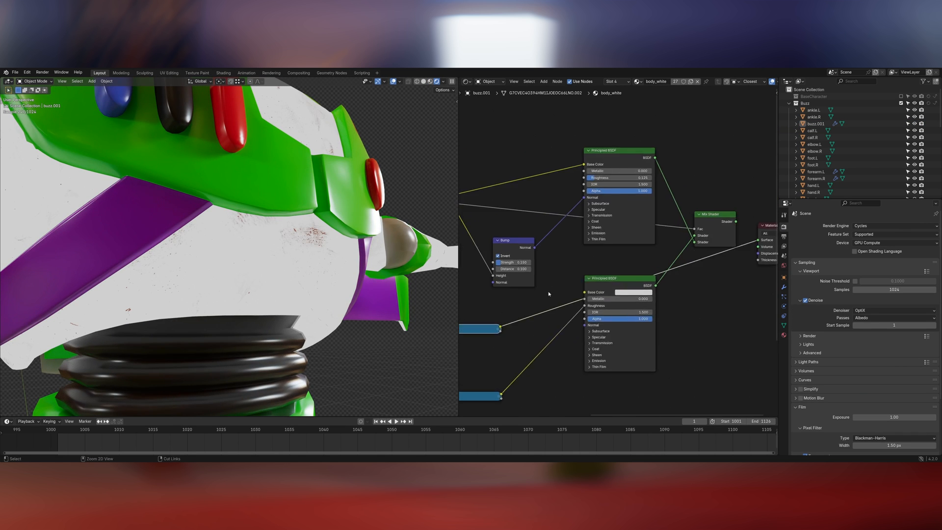
left_click(572, 311)
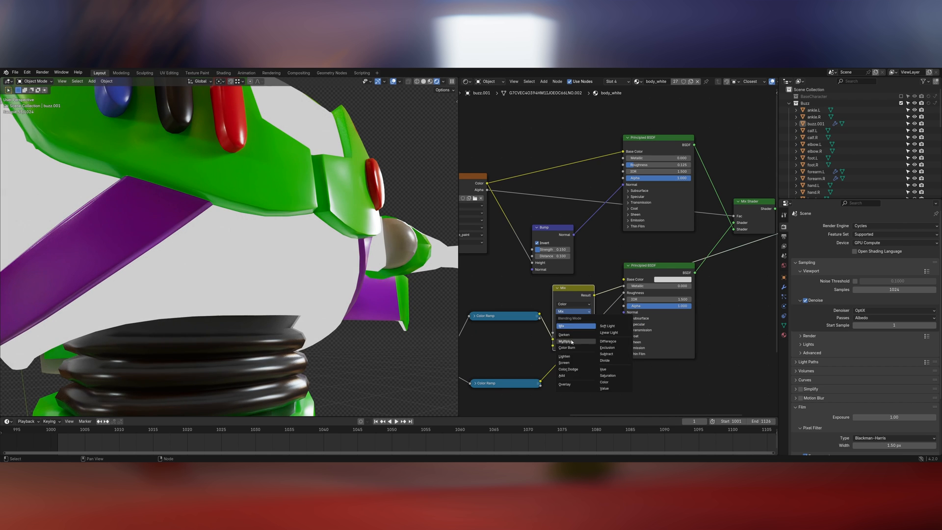
left_click(565, 342)
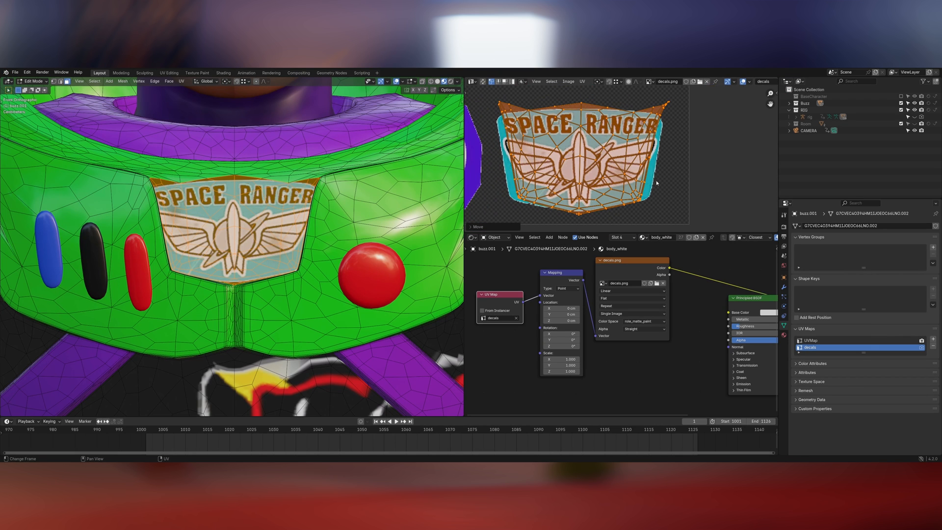
Scale the rig while viewing Buzz's flying pose through the camera
key("s")
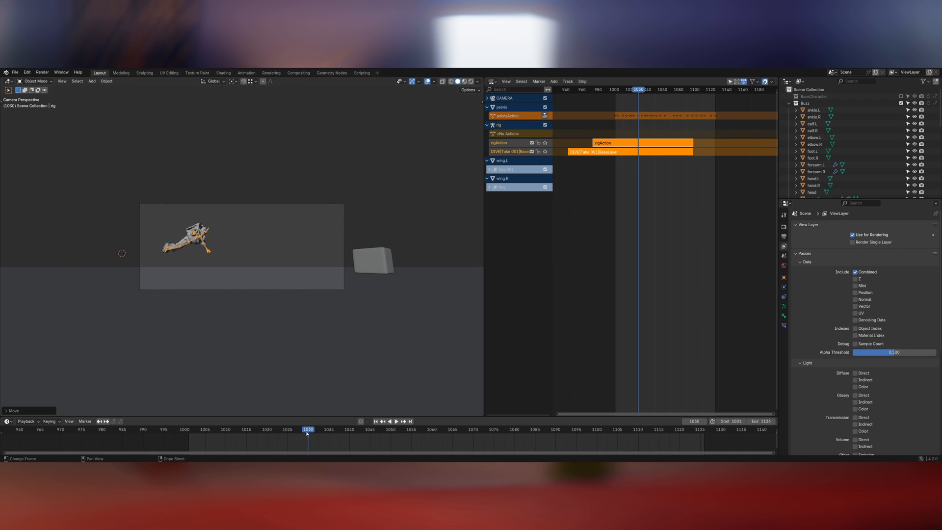
Keyframe Buzz's crouched landing pose on the timeline
left_click(390, 429)
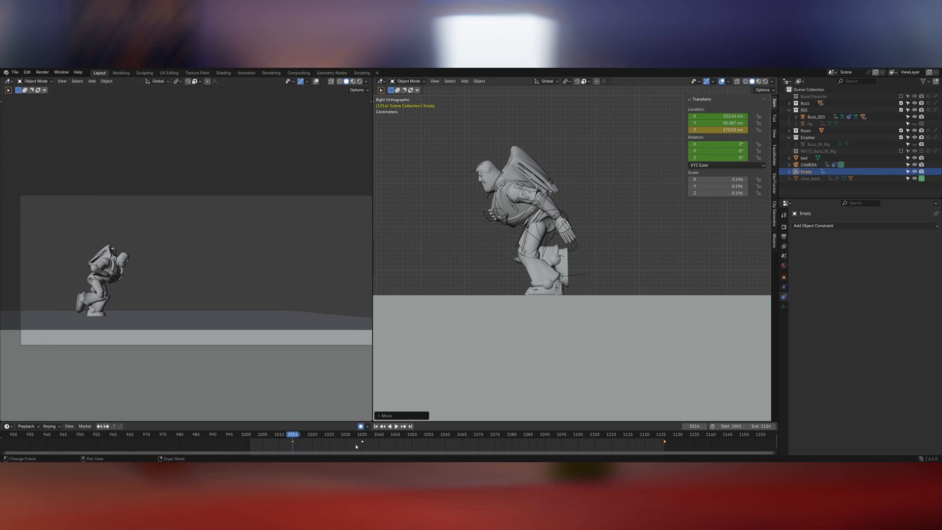
Raise the lamp shade's Transmission Weight to 0.593
left_click(389, 426)
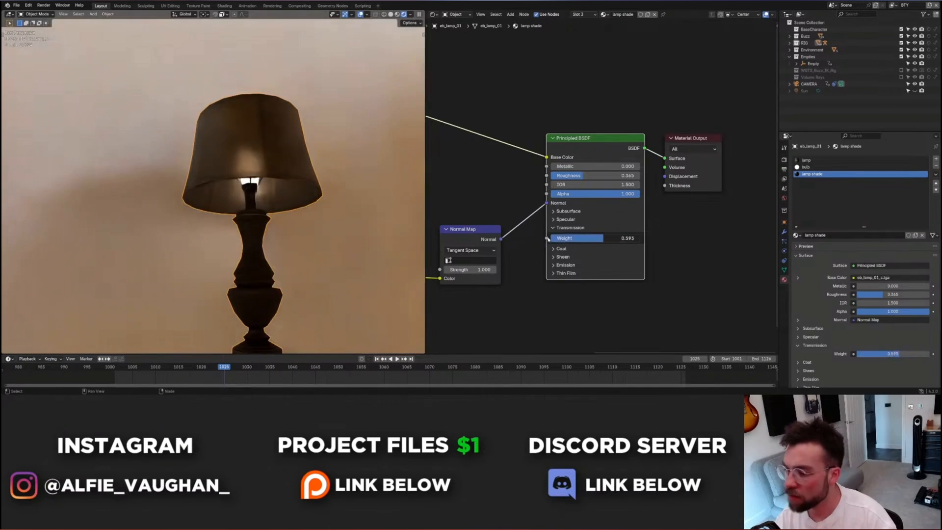
left_click(814, 167)
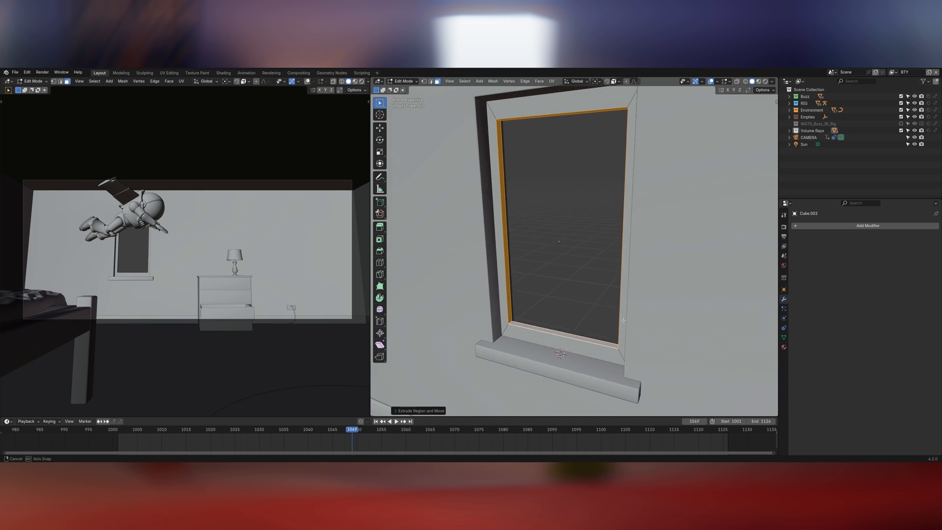
Cancel the extrude move to keep the window frame edge in place
right_click(436, 329)
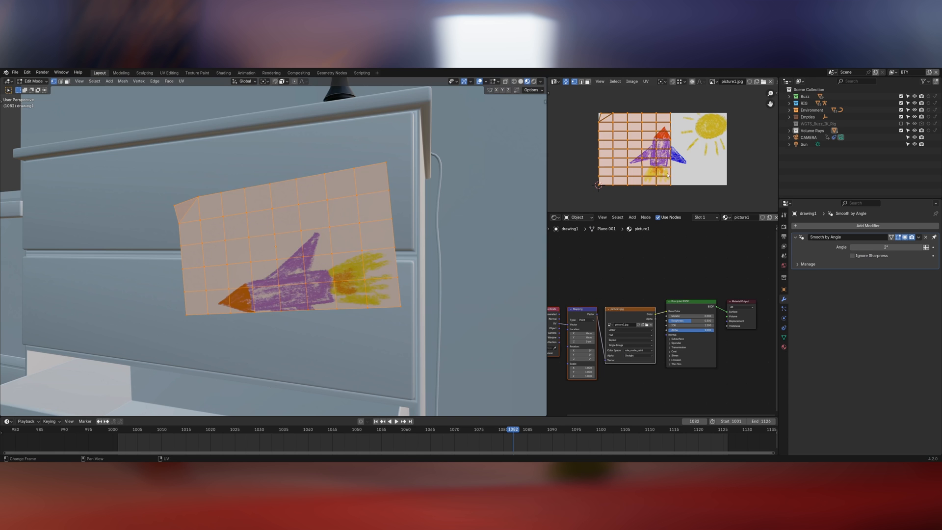
Scale the UVs over the rocket area of picture1.jpg
left_click_drag(661, 156, 655, 148)
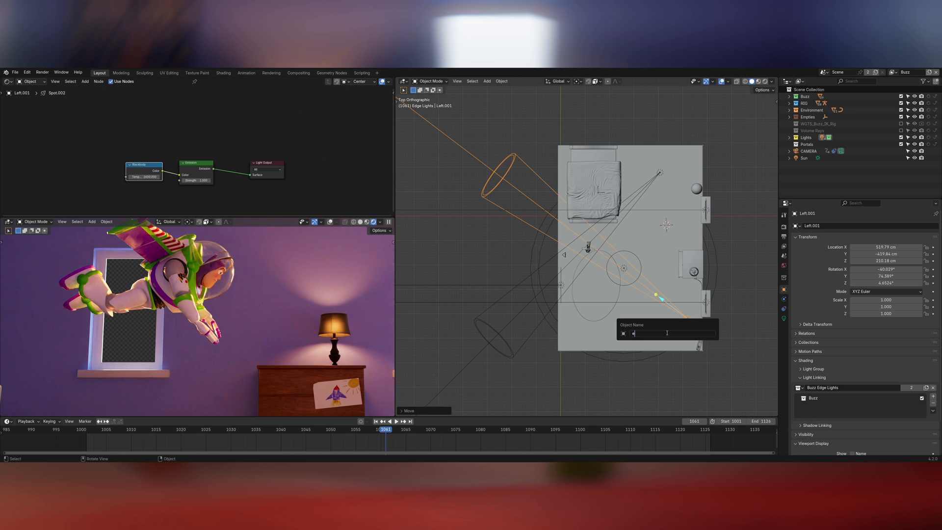
Rename a spot light to an EdgeLight name
type("dgeLight")
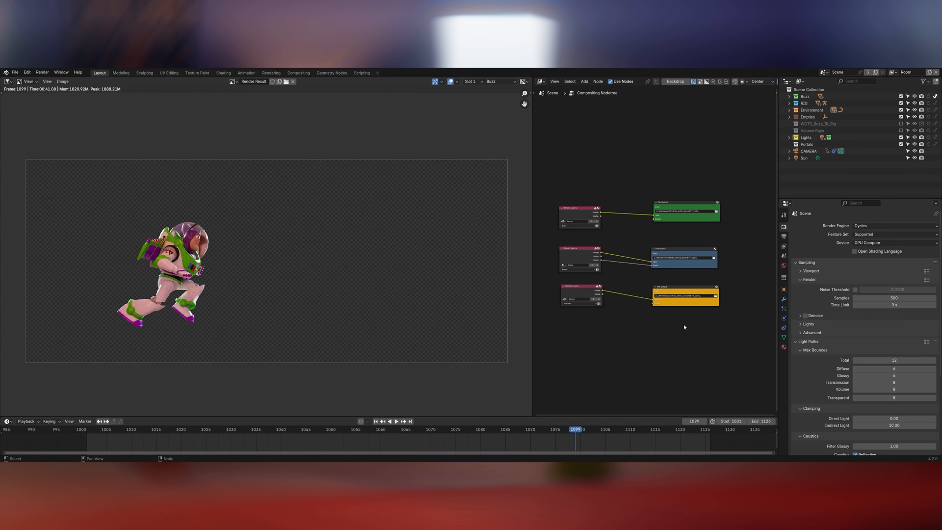
mouse_move(684, 325)
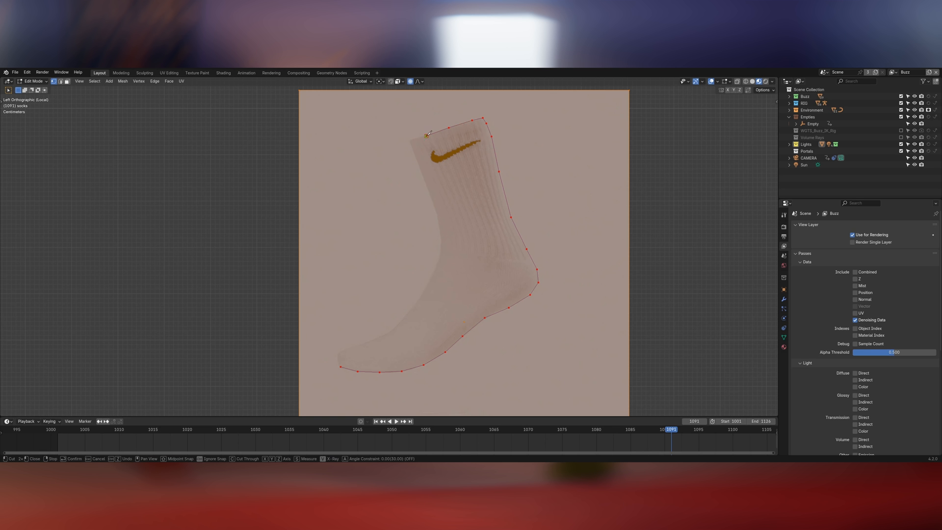
Finish the knife-traced sock outline over the Nike reference and leave Edit Mode
key("Tab")
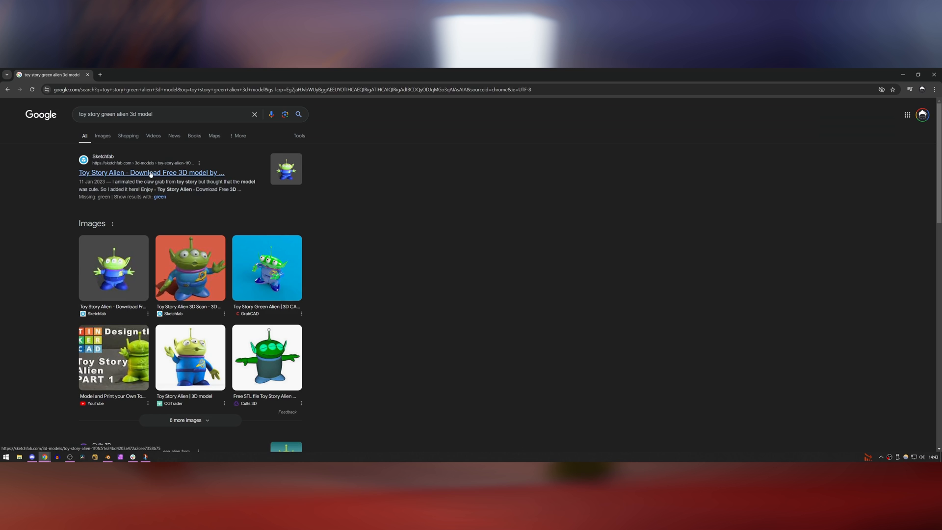
Open the Sketchfab Toy Story Alien model page from the Google results
left_click(151, 172)
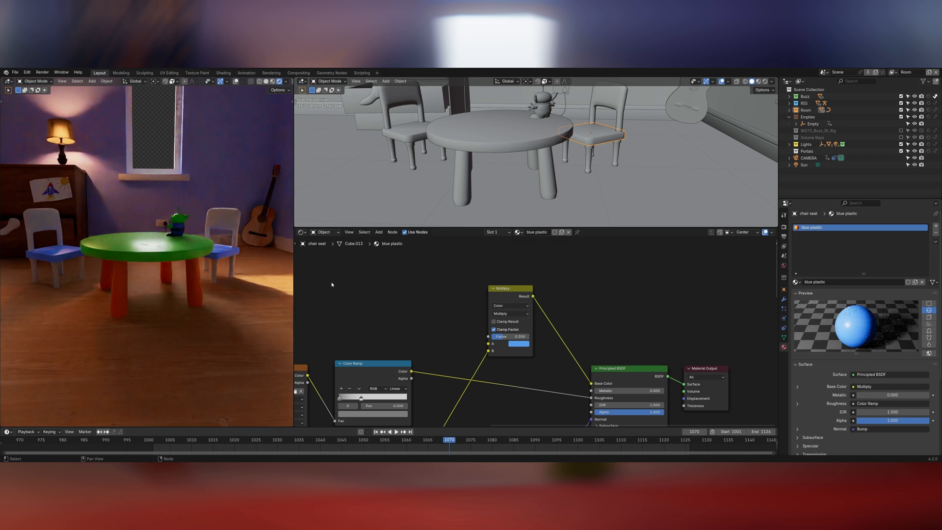
Place the green kids' table, blue-seated plastic chairs and alien figure in the bedroom
left_click(517, 343)
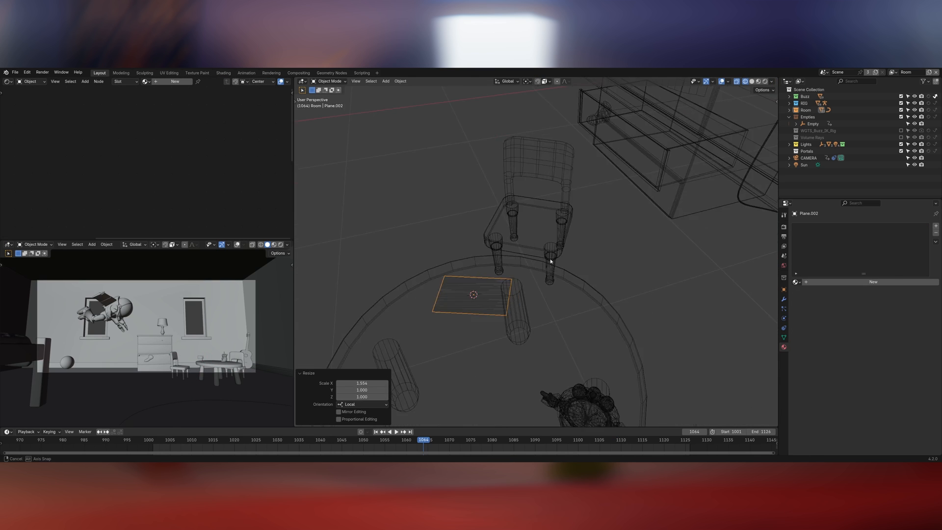
Finish stretching the plane beneath the kids' table and exit Edit Mode
key("Tab")
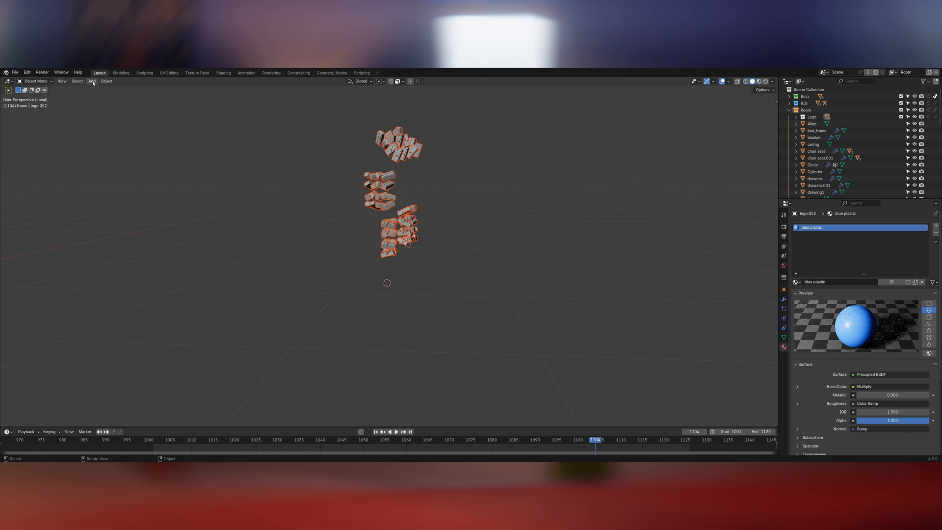
Add active rigid body physics to the selected Lego bricks
left_click(106, 81)
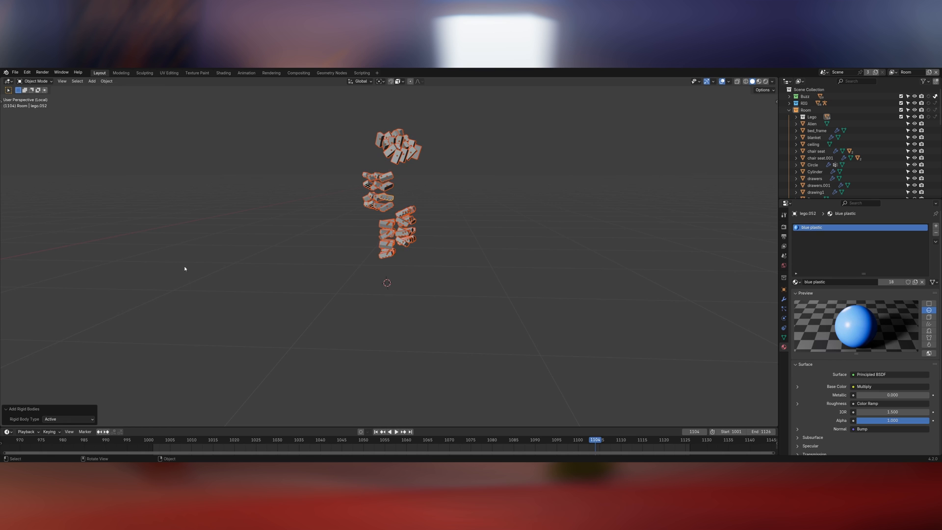
left_click(186, 439)
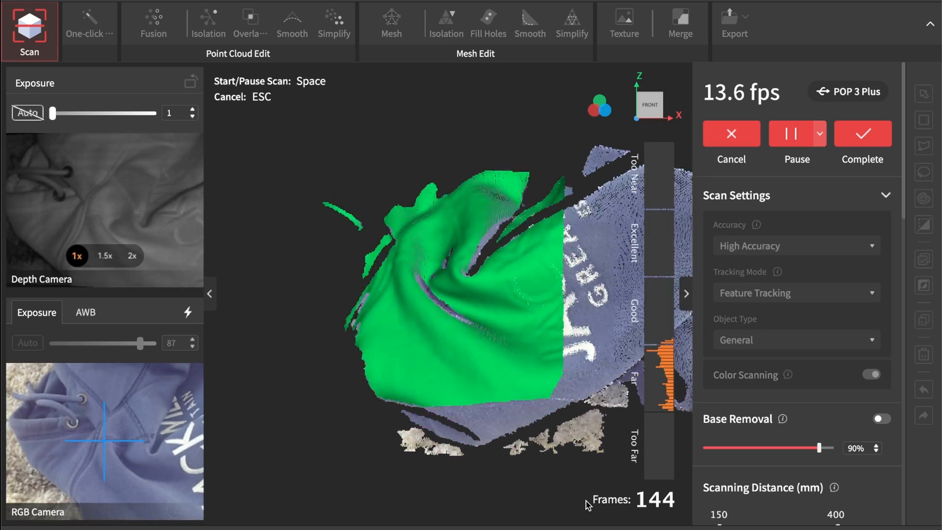
Cancel the running cloth scan and magnify the depth camera preview
left_click(792, 133)
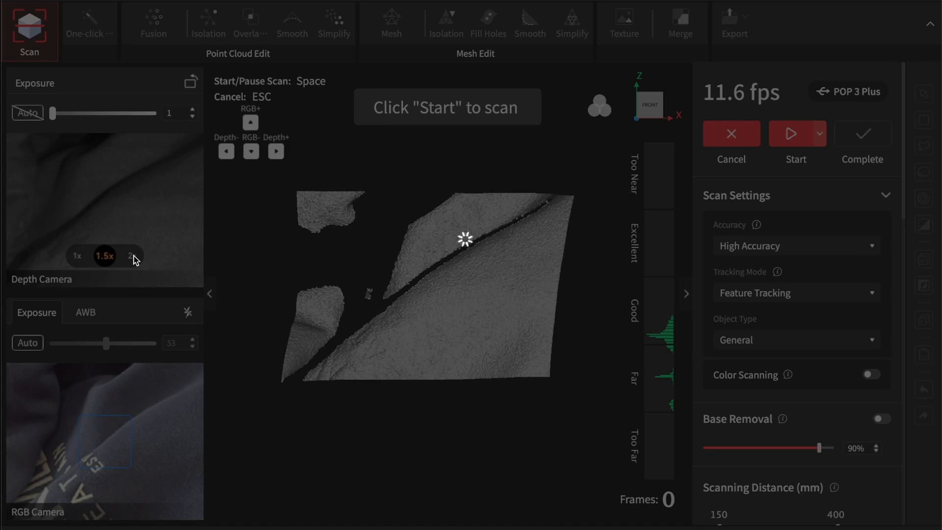
left_click(129, 255)
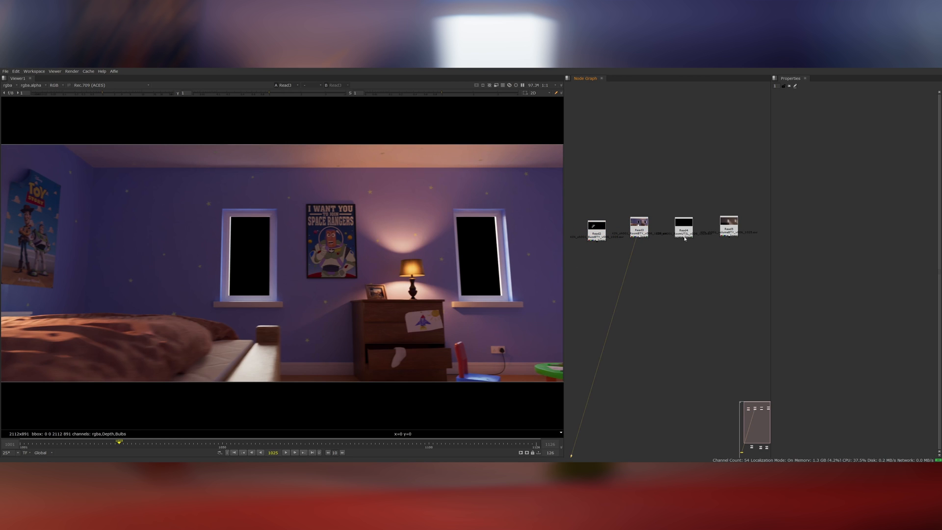
Select the bedroom render Read node and preview its Cryptomatte object mattes
left_click(683, 231)
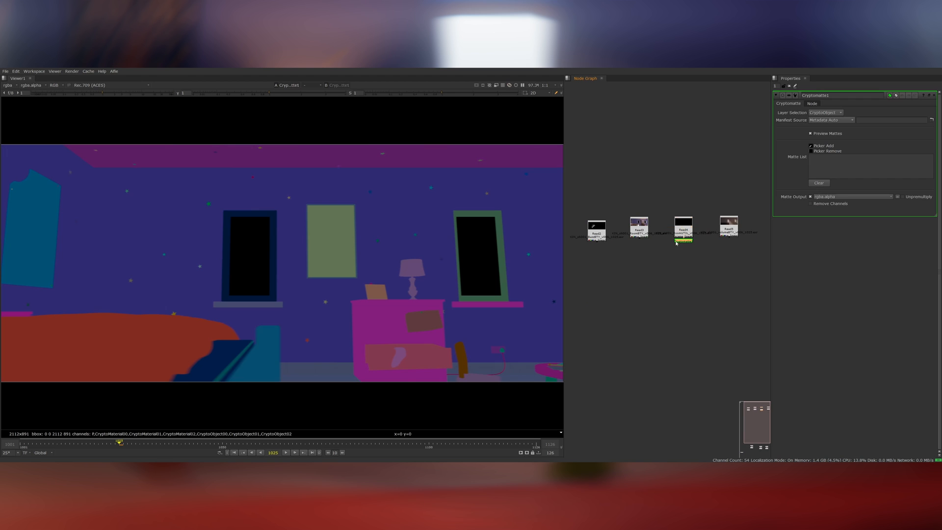
left_click(728, 225)
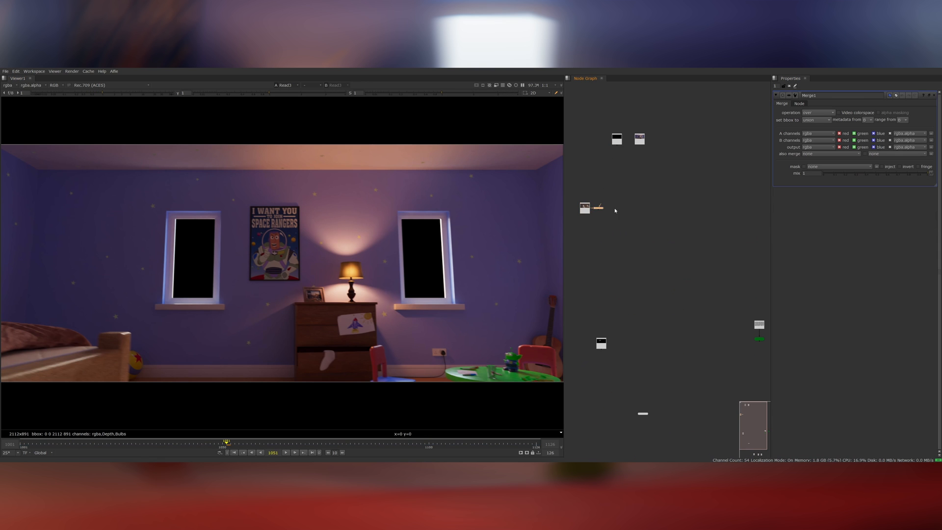
Connect the bedroom render into Merge1 and adjust the apGlow node settings
left_click_drag(597, 207, 639, 236)
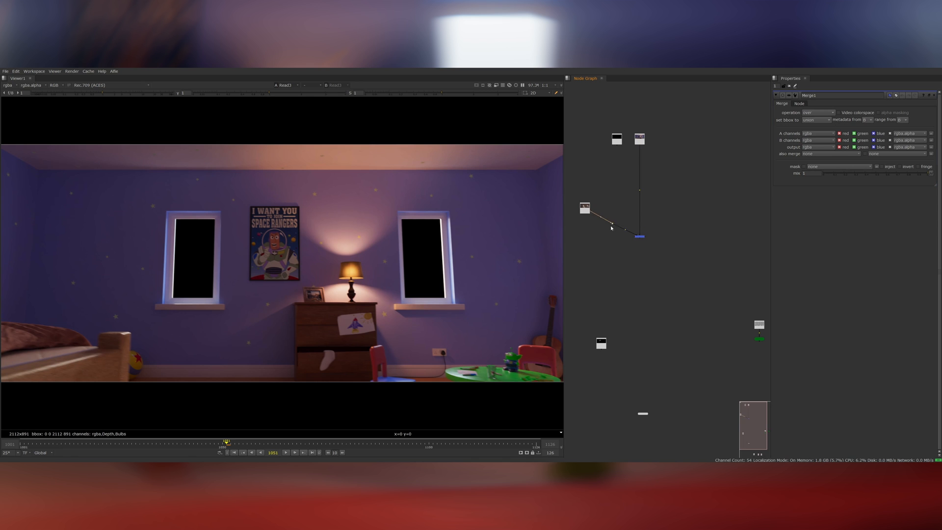
left_click(817, 113)
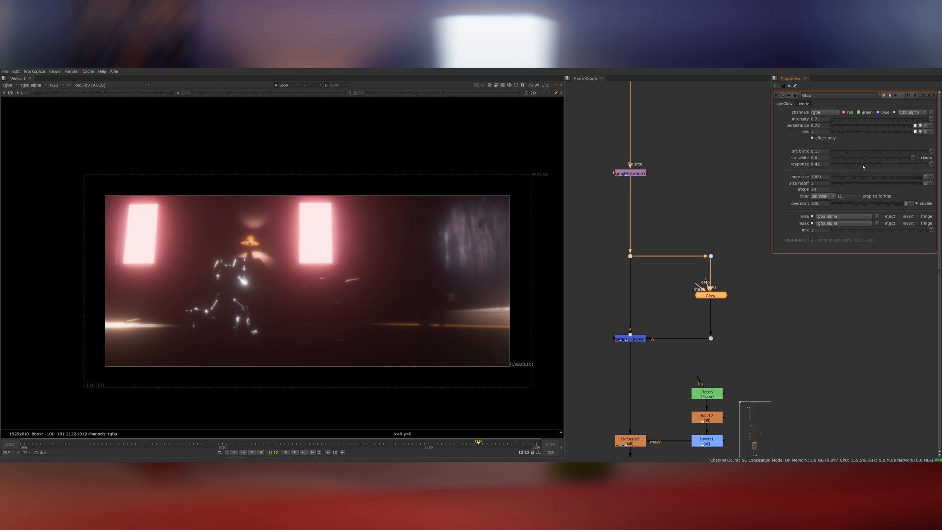
Set the glow Merge mix to 0.325 and add a Grade with gain 1.2/1/0.8
left_click(630, 338)
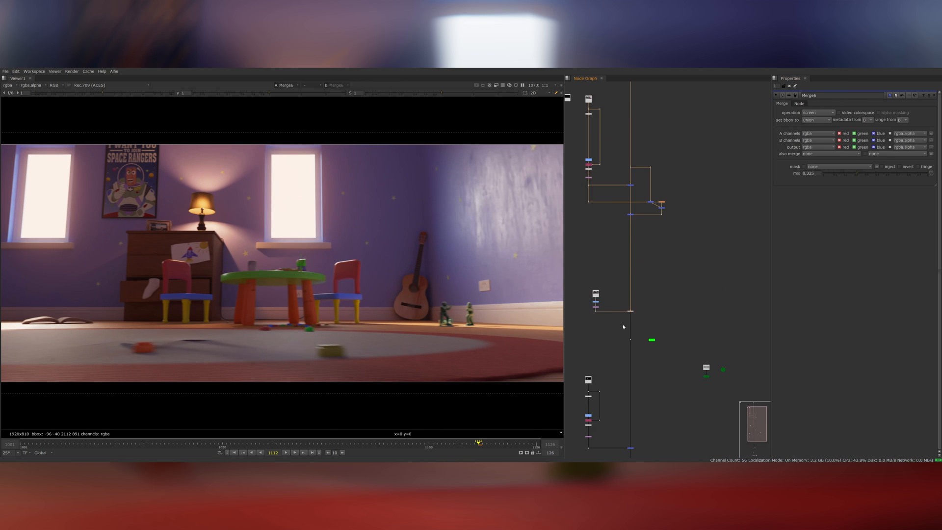
left_click(663, 343)
type("cry")
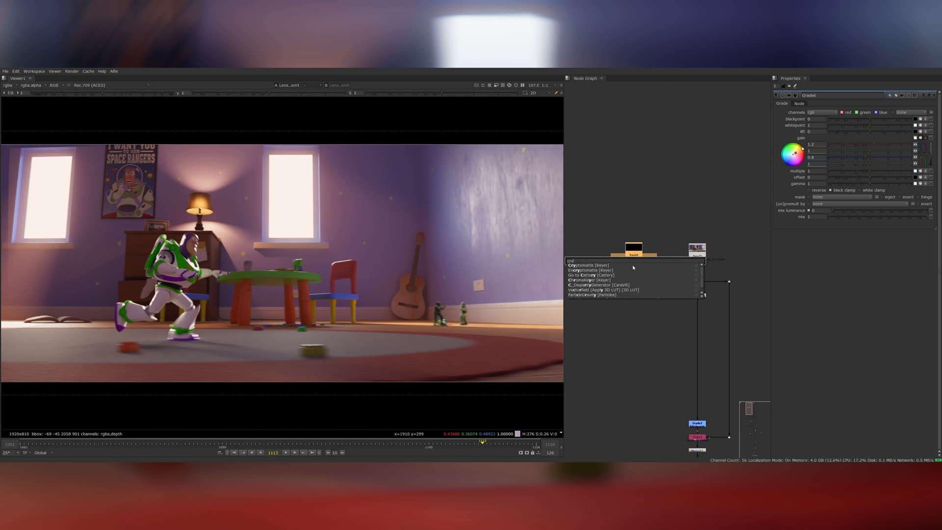
Add a Cryptomatte node to matte out the lamp shade and bulb
left_click(586, 265)
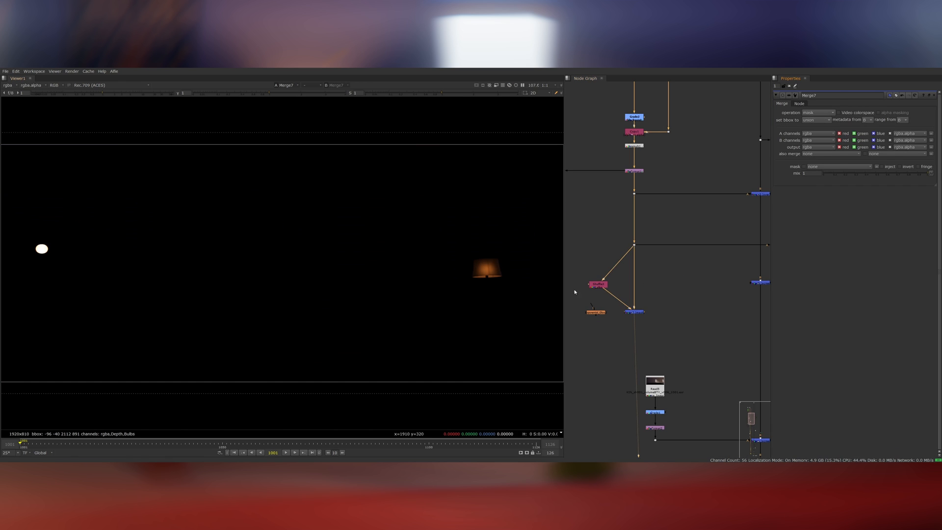
Connect a bulb matte merge into the main Nuke comp branch
left_click(817, 113)
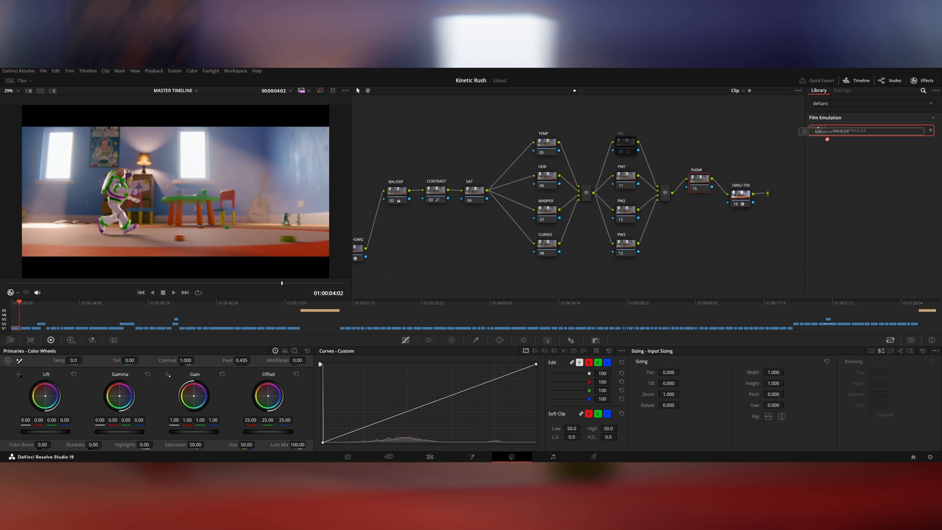
Apply Dehancer Pro to the Kodak node at about 47 total impact, then select the vignette node
left_click(841, 90)
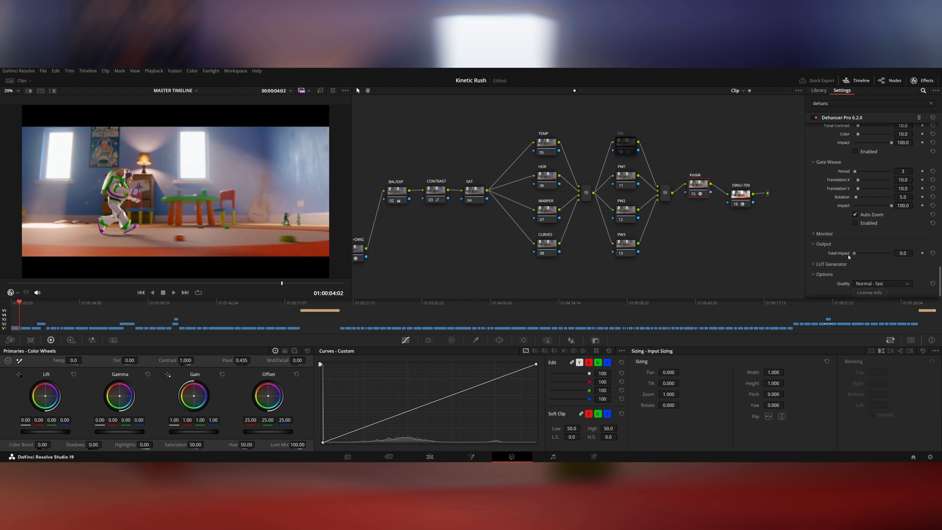
left_click_drag(854, 254, 872, 253)
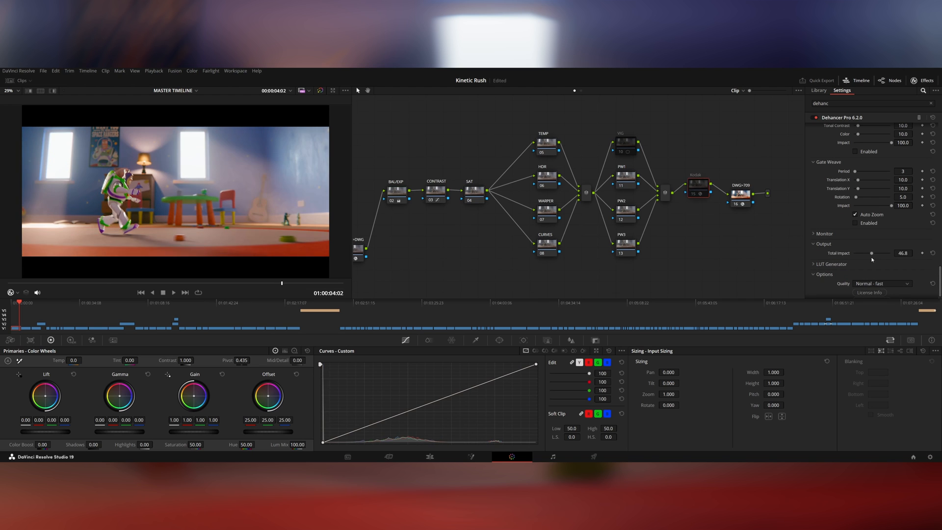
left_click(819, 90)
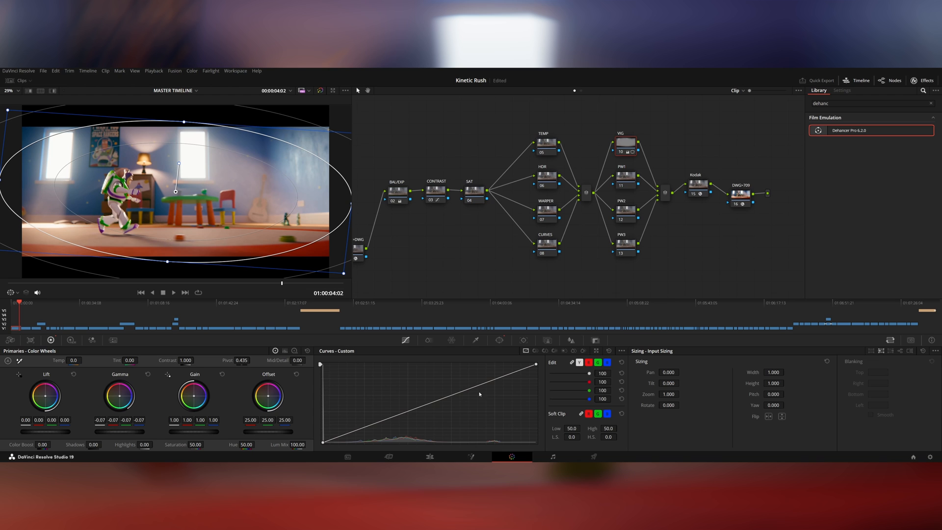